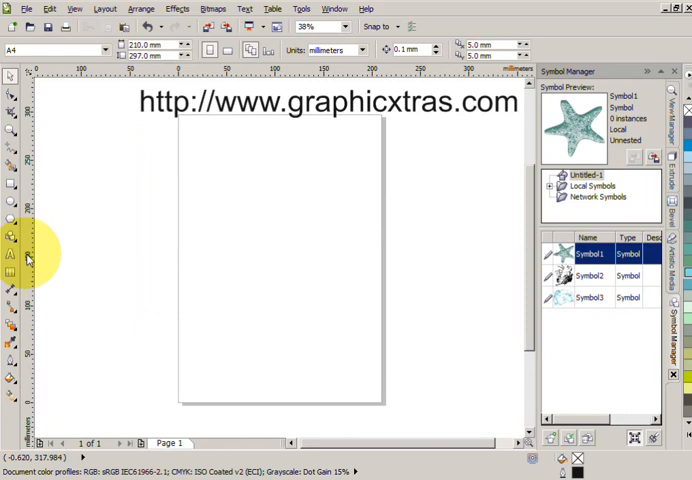
mouse_move(28, 8)
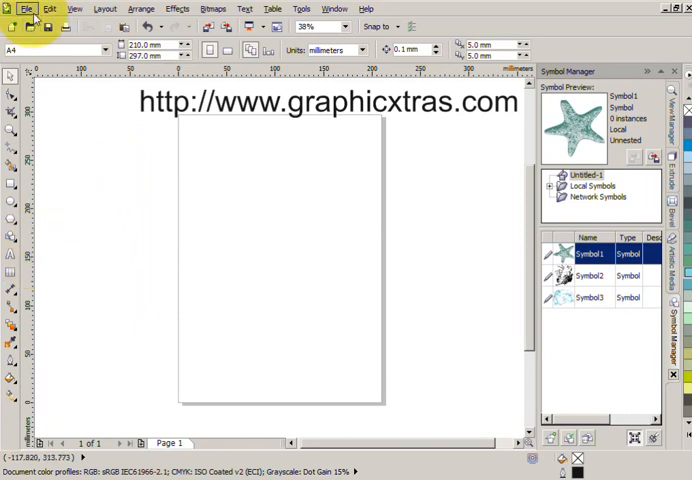
Bring up the File menu to reach the Import command
left_click(26, 8)
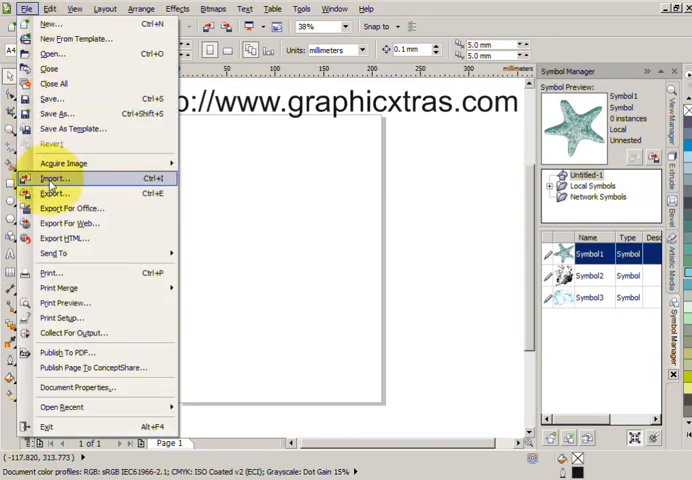
Choose a SeaCreatures EPS file in the Import dialog and import it
left_click(54, 178)
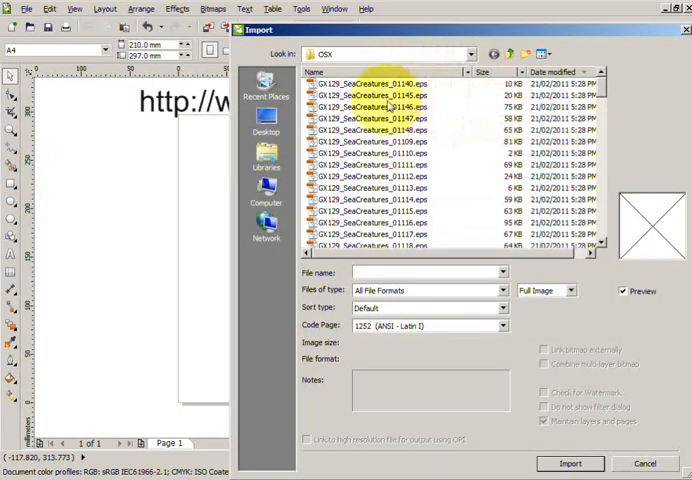
mouse_move(396, 120)
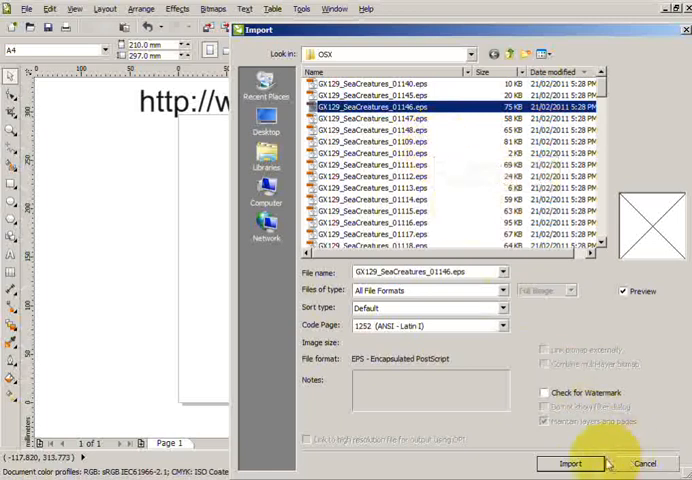
left_click(570, 464)
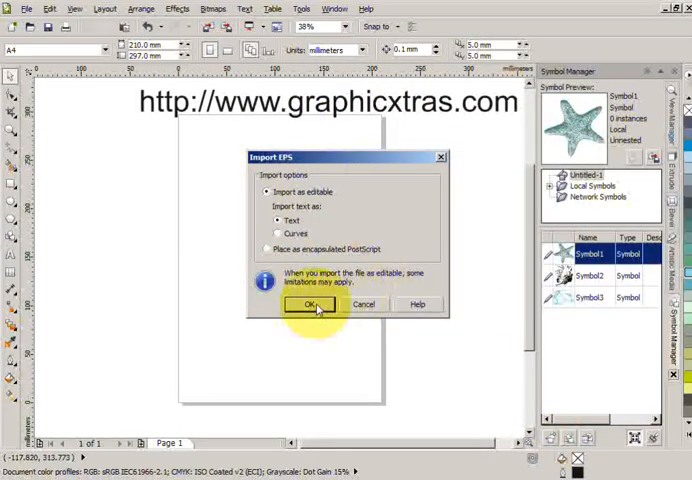
Import the EPS as editable artwork and place it on the page
left_click(310, 304)
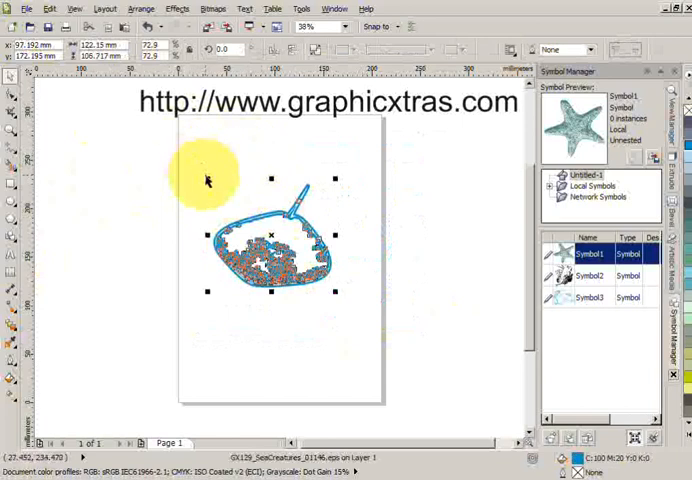
Create a full-colour, high-resolution pattern fill from a marqueed area of the design
left_click(300, 8)
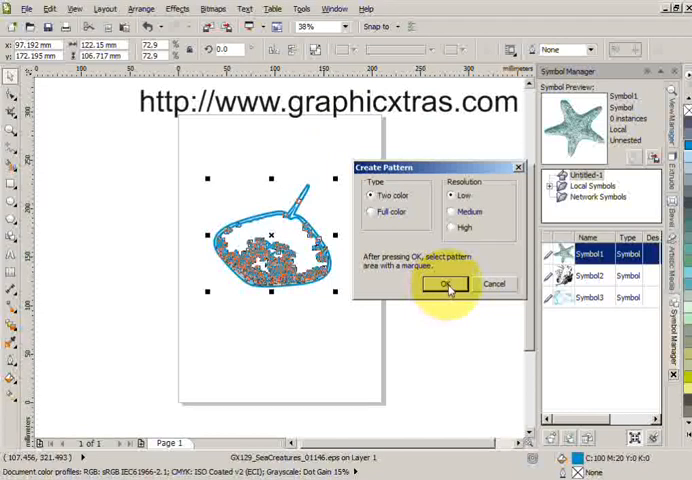
left_click(446, 284)
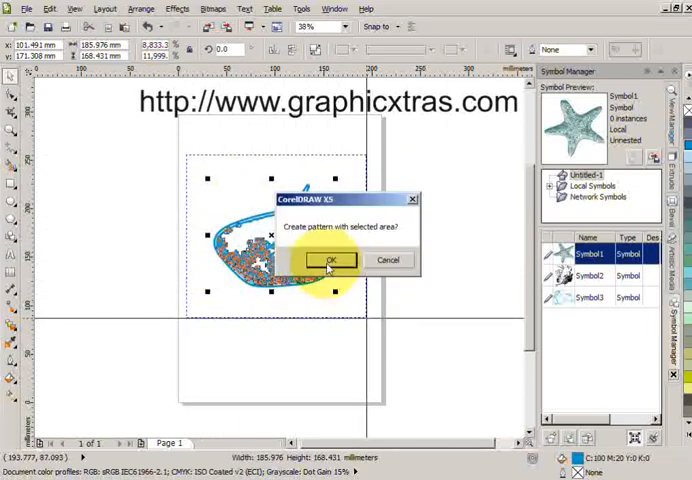
left_click(332, 260)
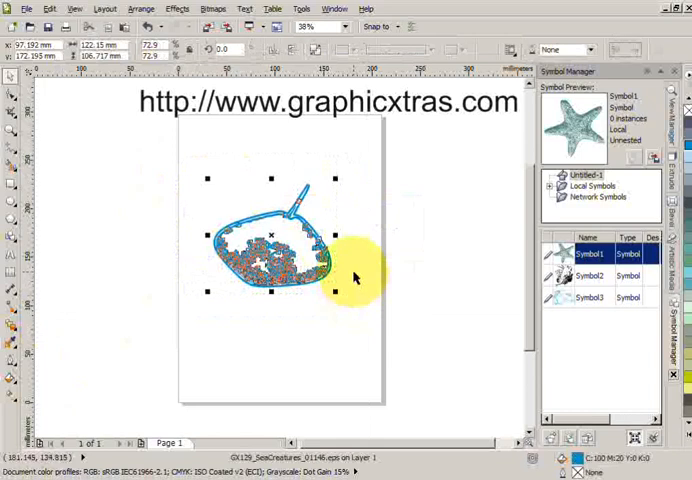
Delete the design, then browse the full-colour and two-colour pattern swatches in Pattern Fill
key("Delete")
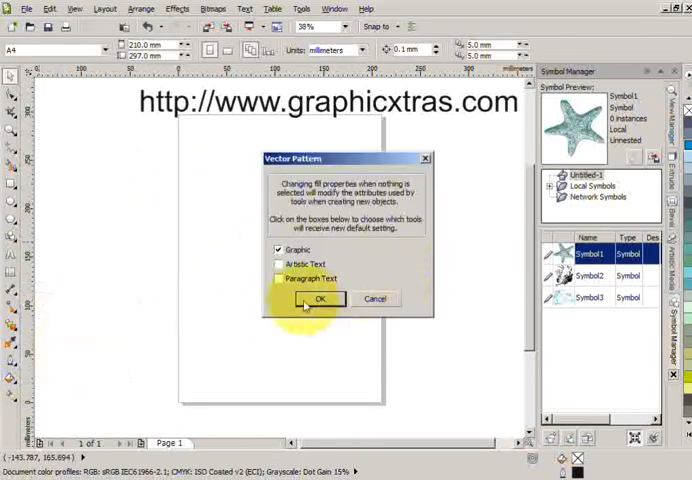
left_click(318, 298)
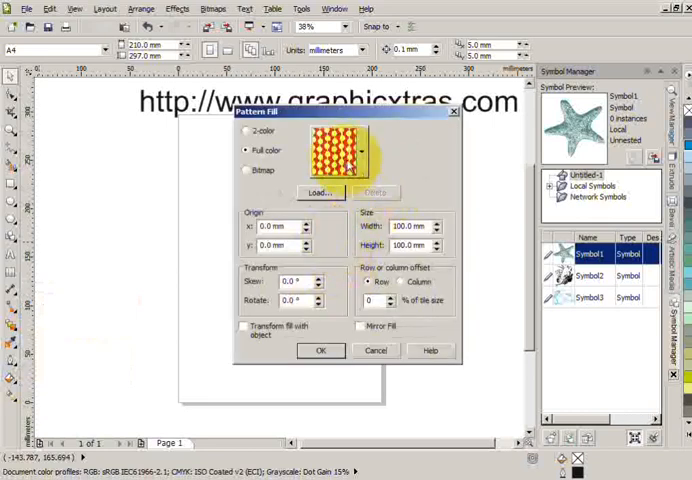
left_click(344, 150)
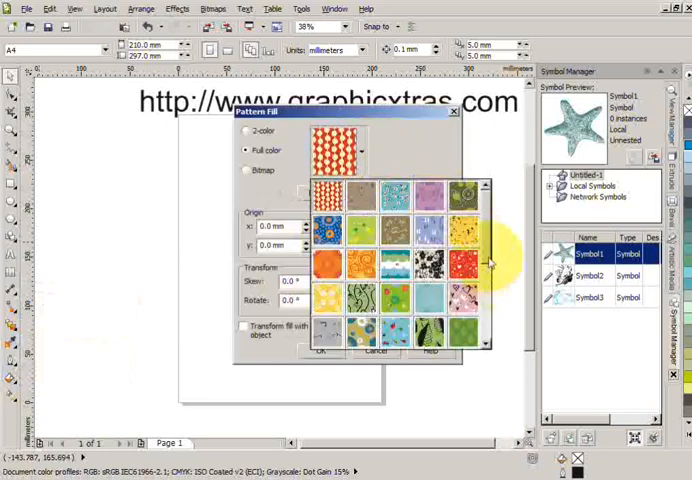
left_click(246, 132)
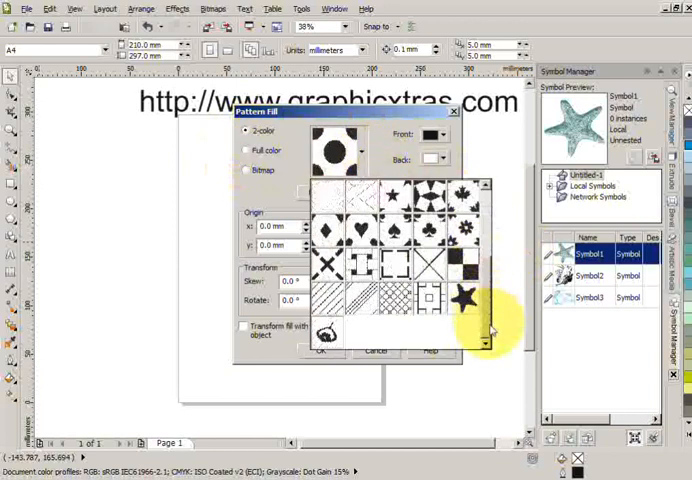
mouse_move(216, 356)
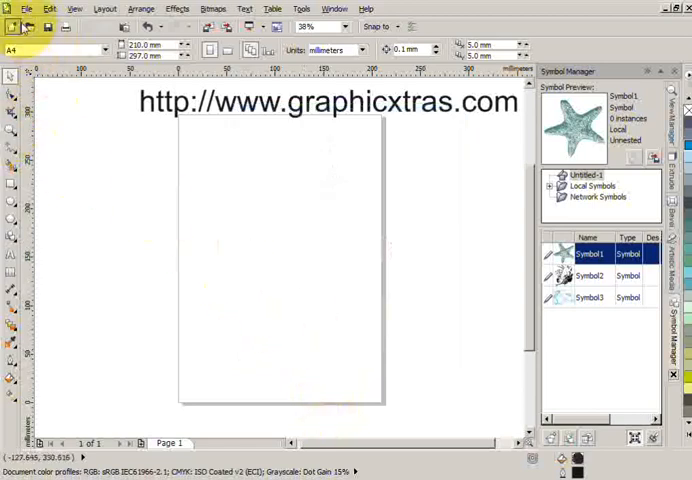
Import the turtle EPS file as editable artwork onto the page
left_click(26, 8)
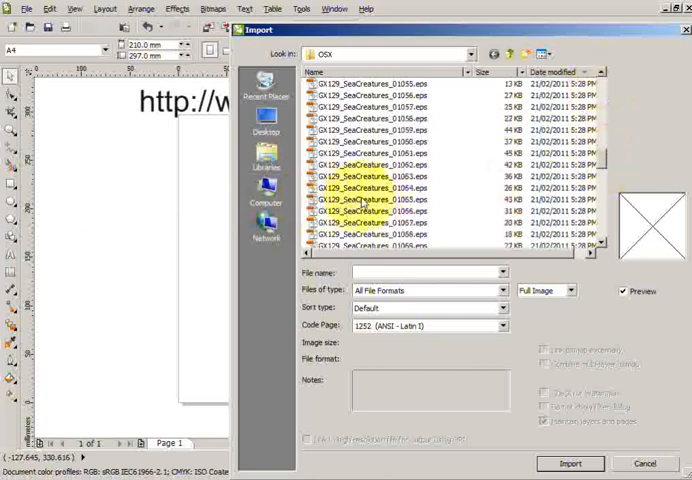
left_click(568, 464)
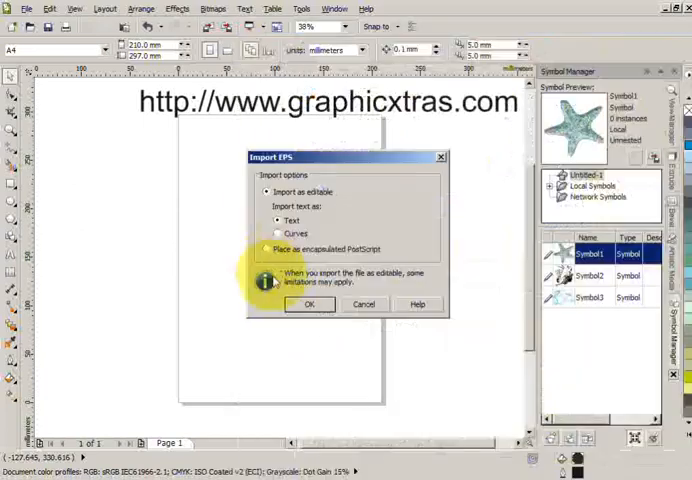
left_click(308, 304)
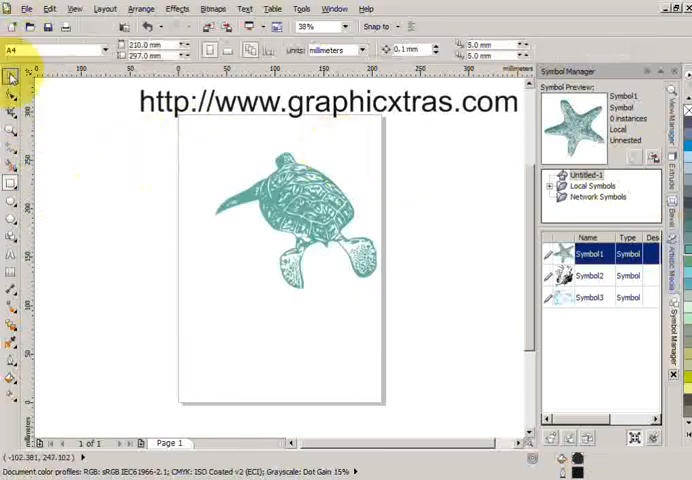
Add the turtle as a new symbol and drag out instances to make three turtles
left_click(320, 220)
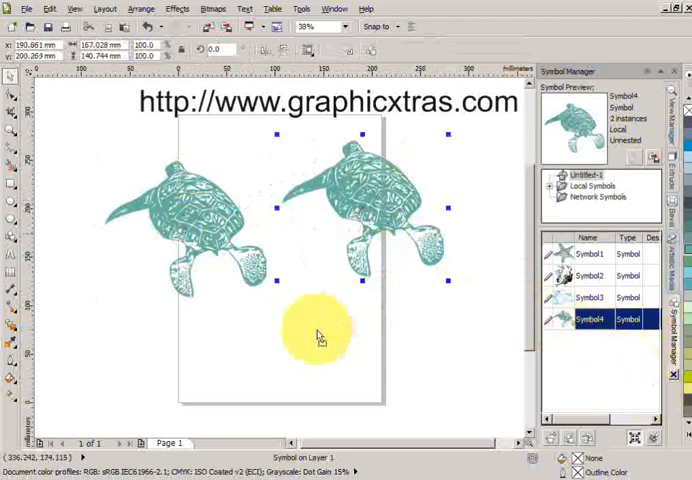
left_click(632, 436)
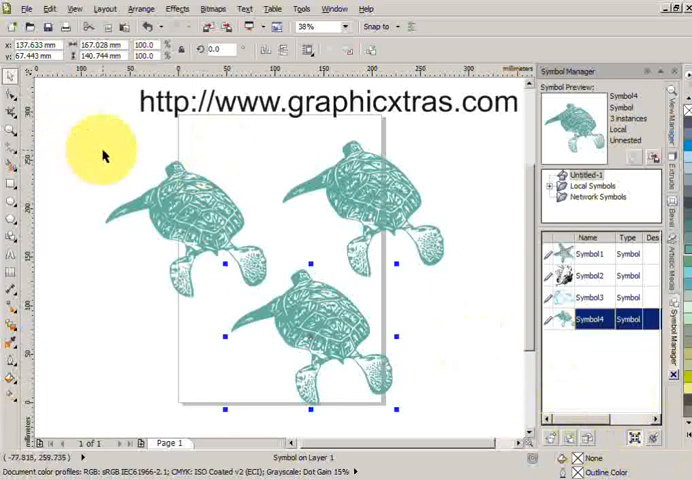
mouse_move(104, 124)
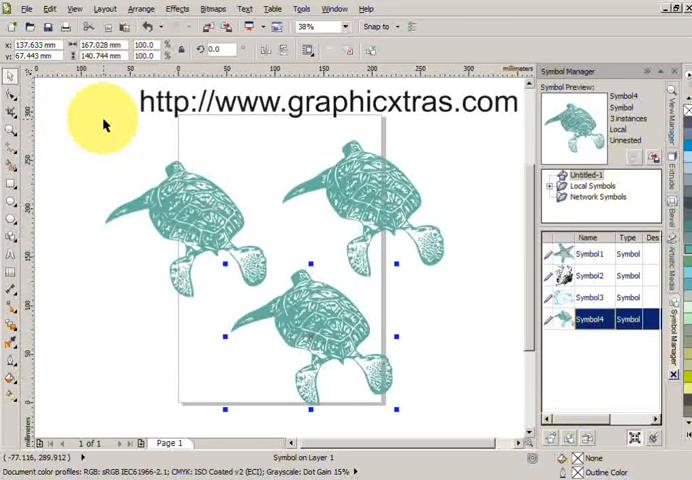